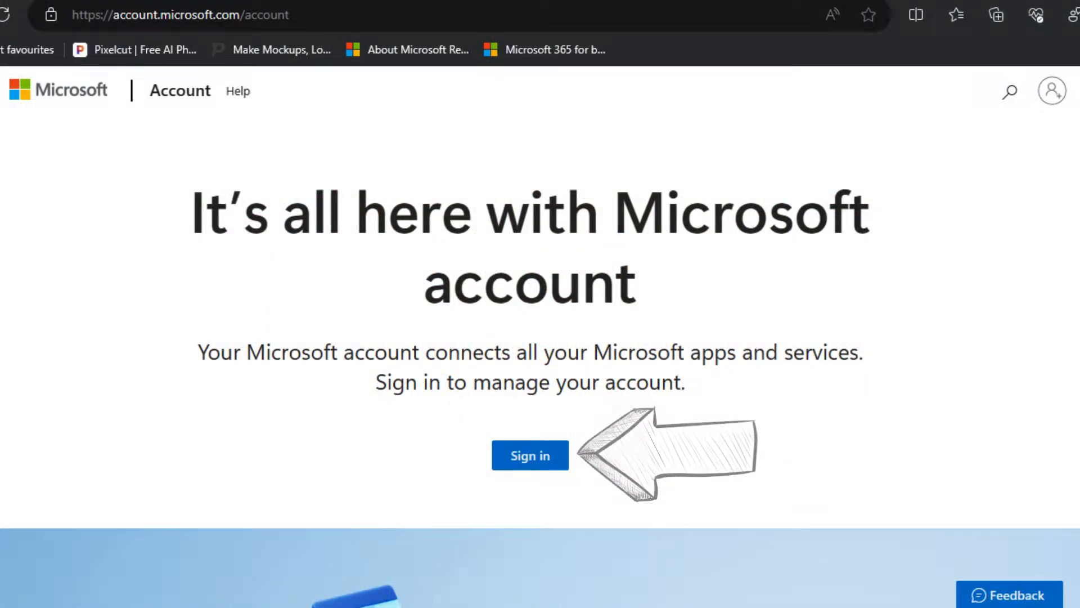
Step: Sign in to the Microsoft account from account.microsoft.com
left_click(530, 455)
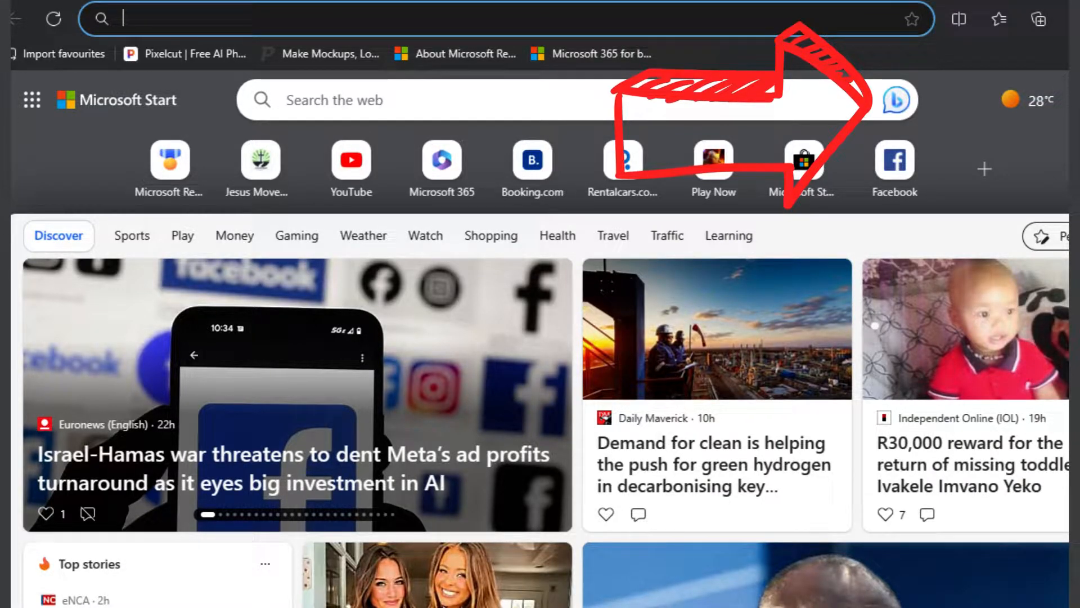
Step: Go to Bing Image Creator and enter 'Black cat with green eyes sitting on a red Couch.'
left_click(894, 100)
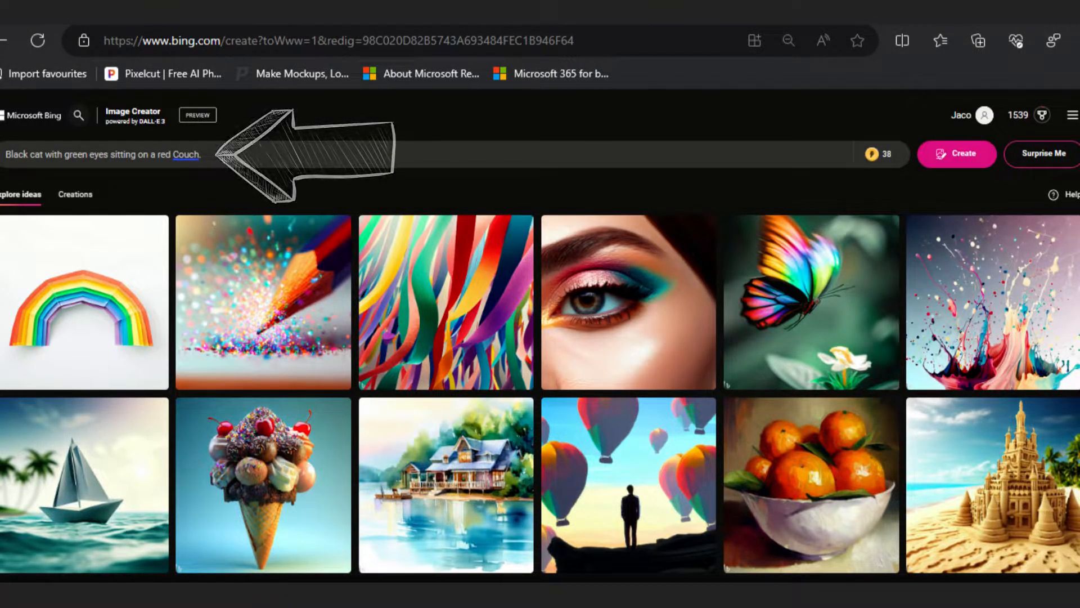
Step: Refine the prompt to 'Happy photo of a black cat…' and create the images
left_click(956, 153)
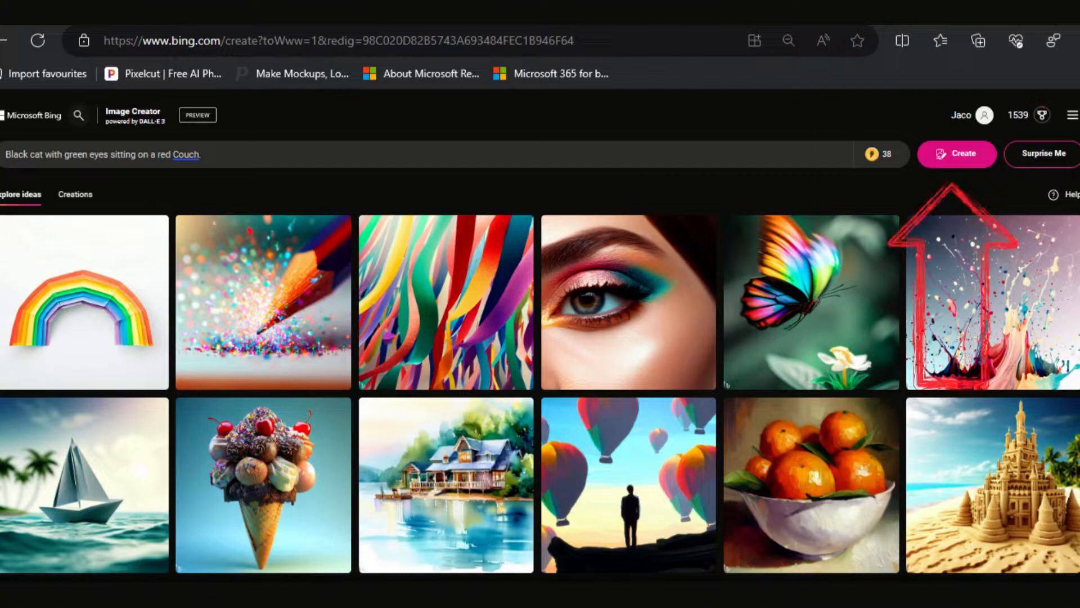
left_click(956, 154)
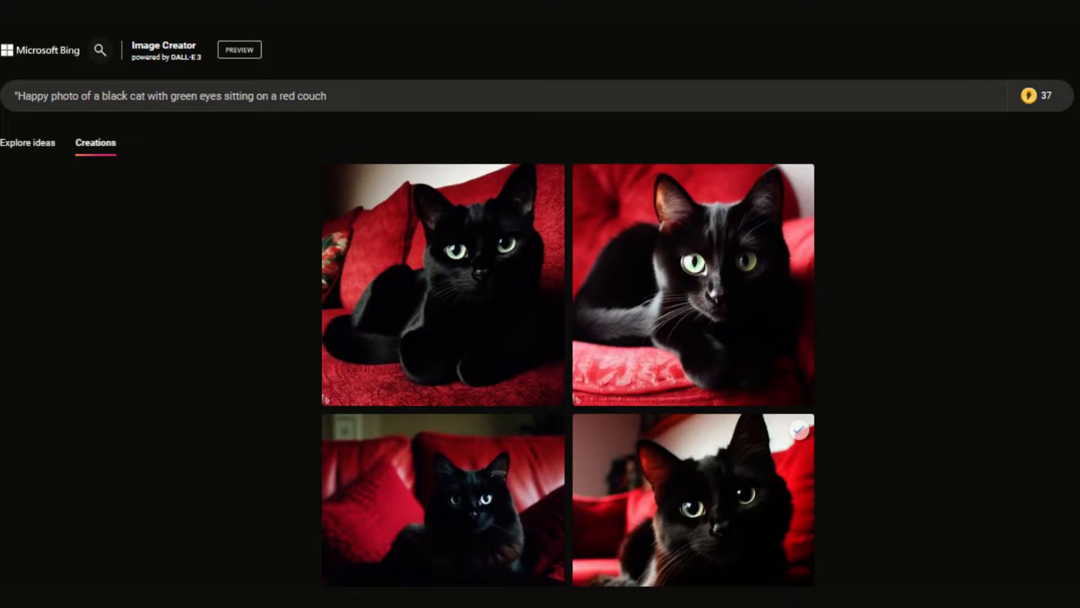
Step: Open the top-left cat image and save it to the collection
left_click(443, 283)
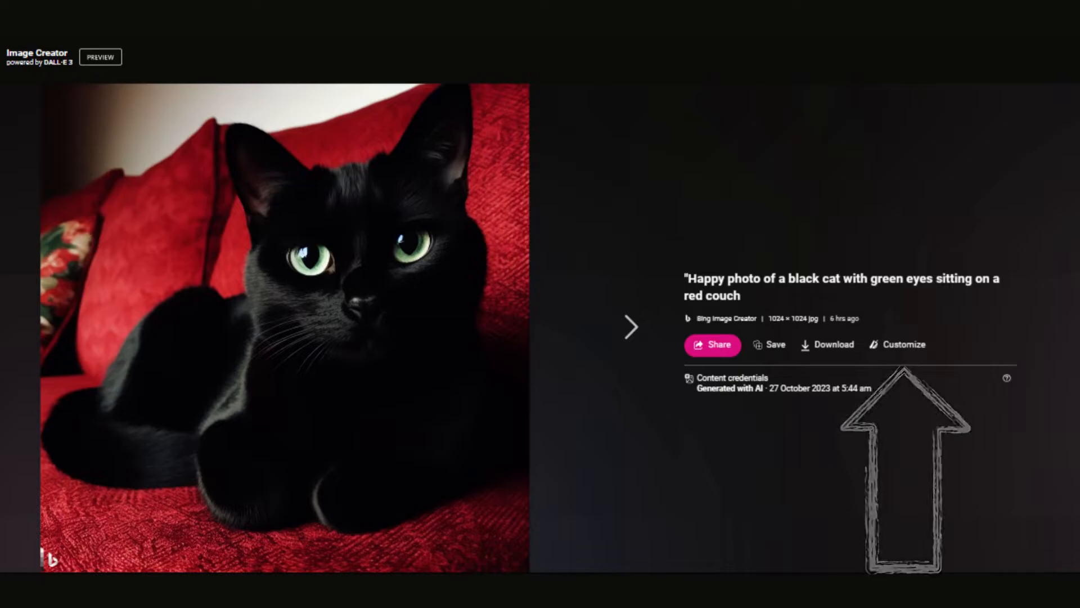
left_click(905, 344)
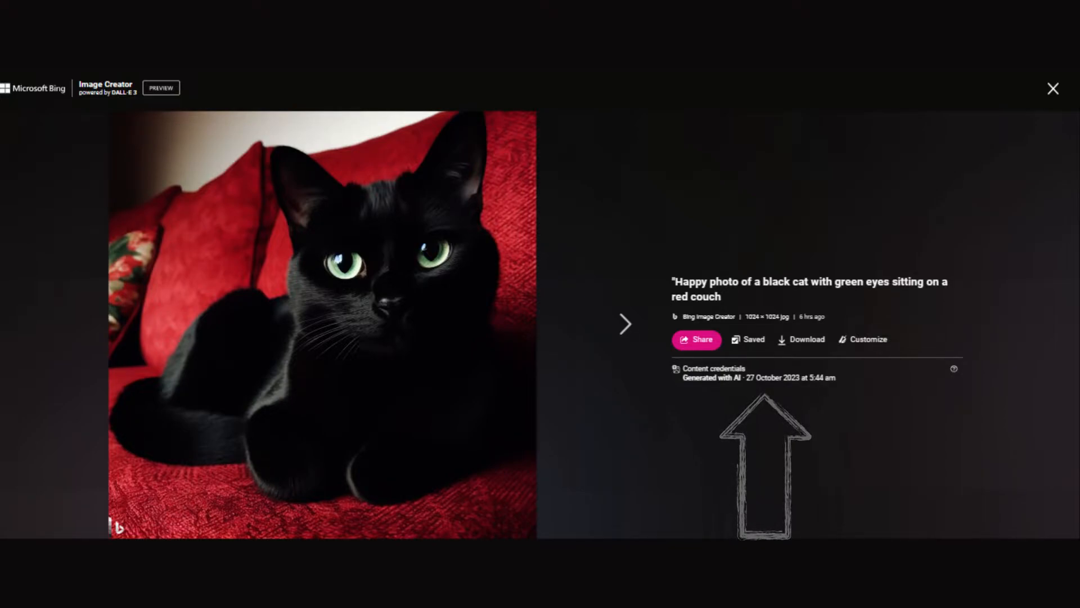
Step: Download the cat image as a JPG and show its shareable link
left_click(752, 345)
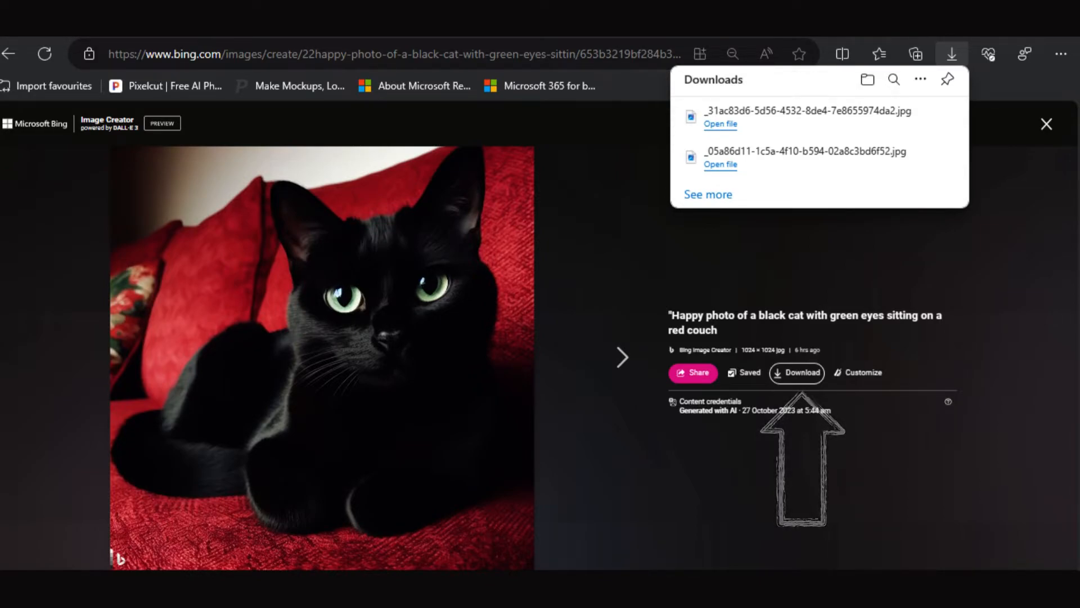
left_click(692, 372)
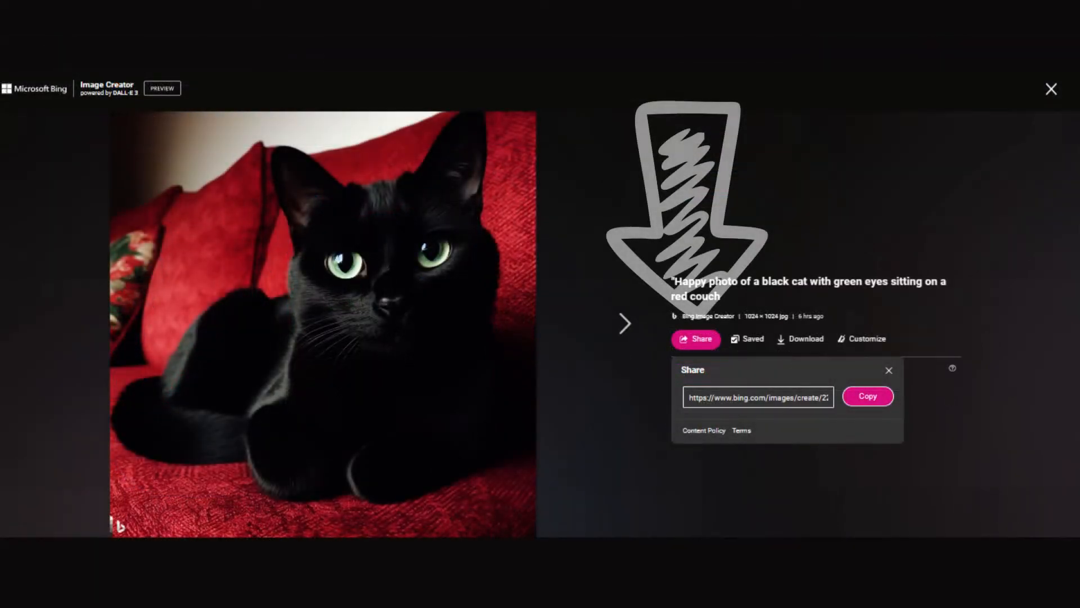